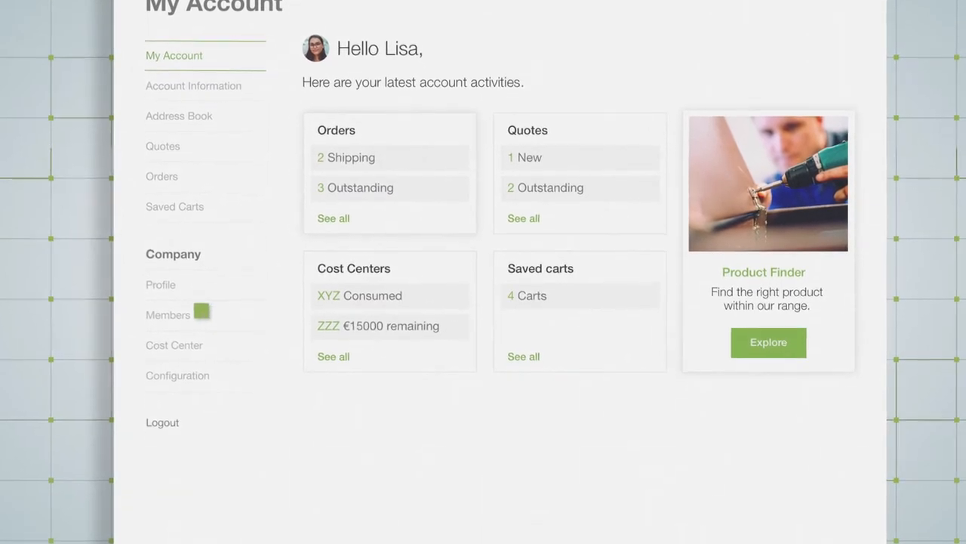
Review the company's pending and active members from the Company sidebar.
left_click(169, 316)
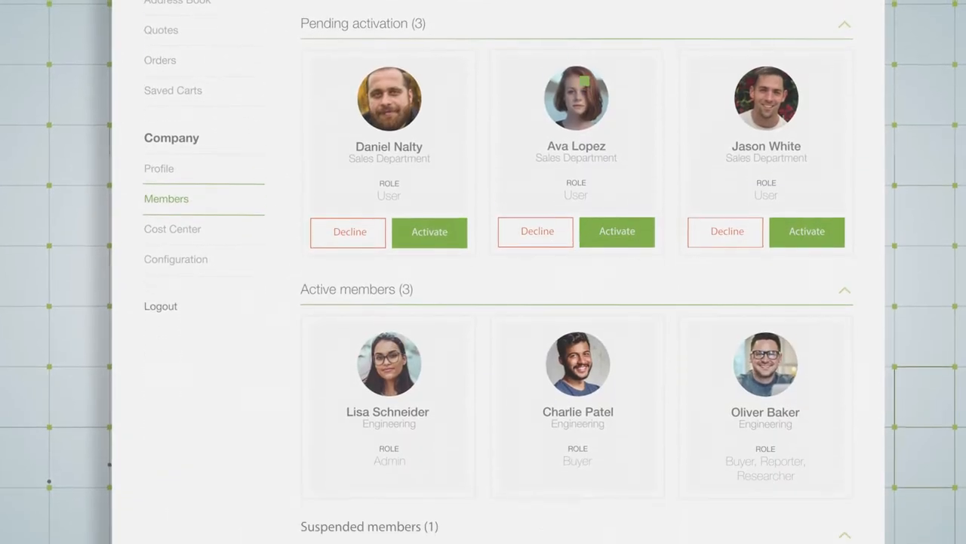
scroll("down", 3)
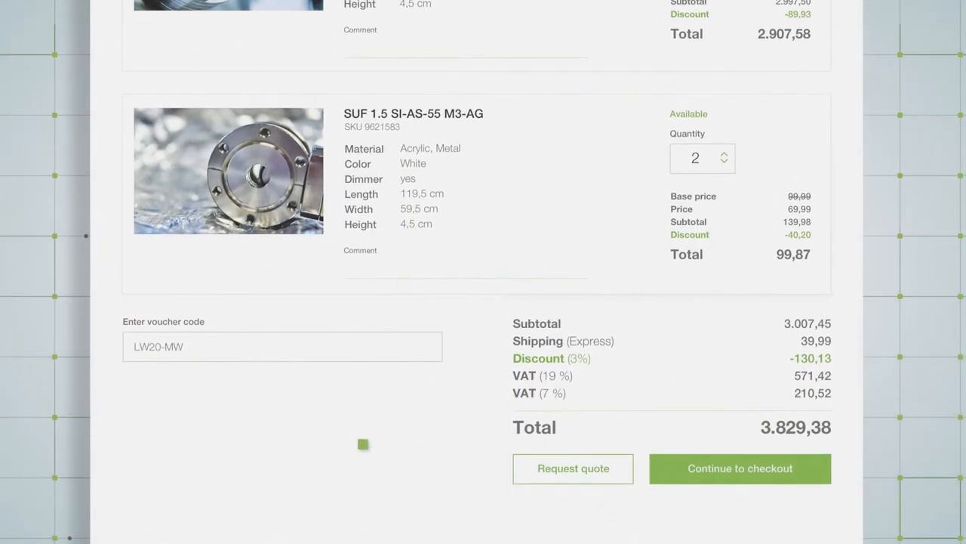
Request a quote for the cart, turning both SUF products into a quote due 8 December 2020.
scroll("down", 3)
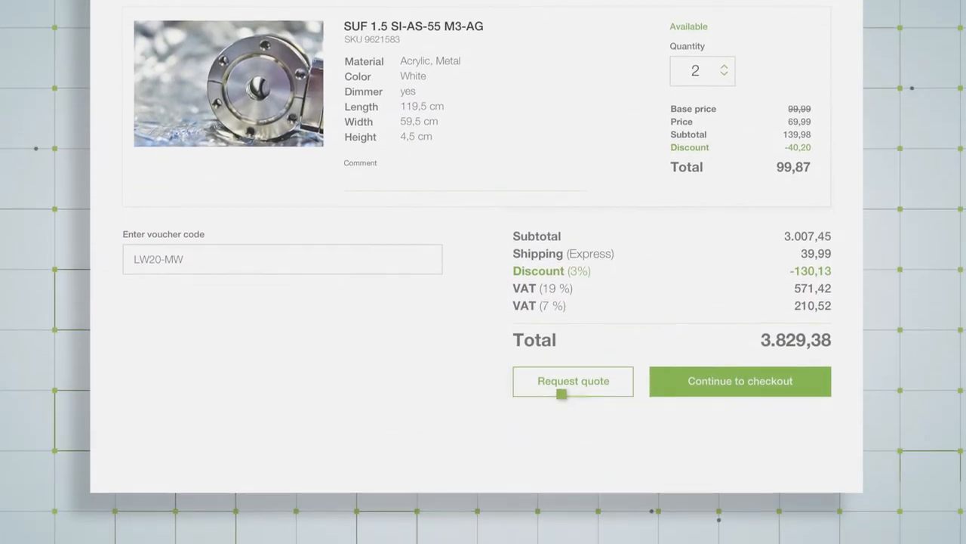
left_click(573, 380)
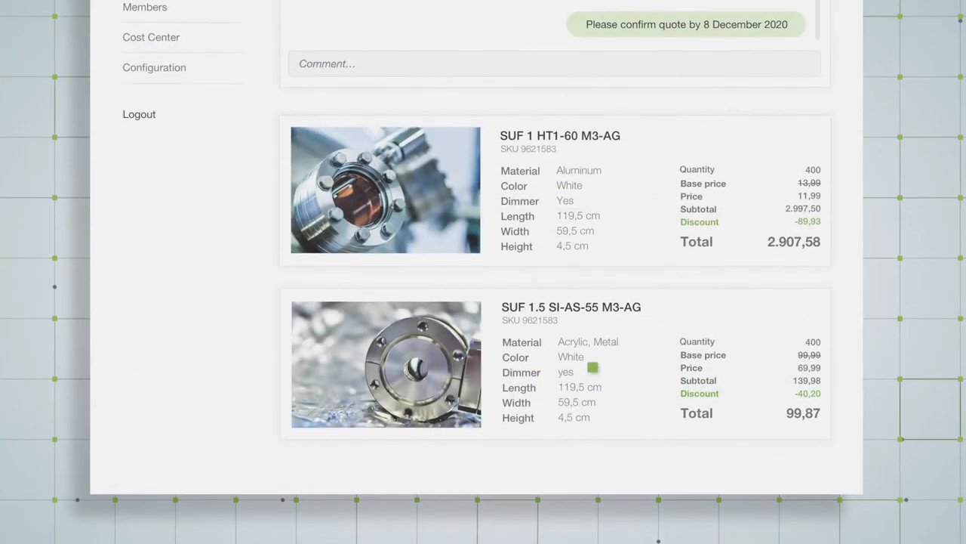
scroll("up", 3)
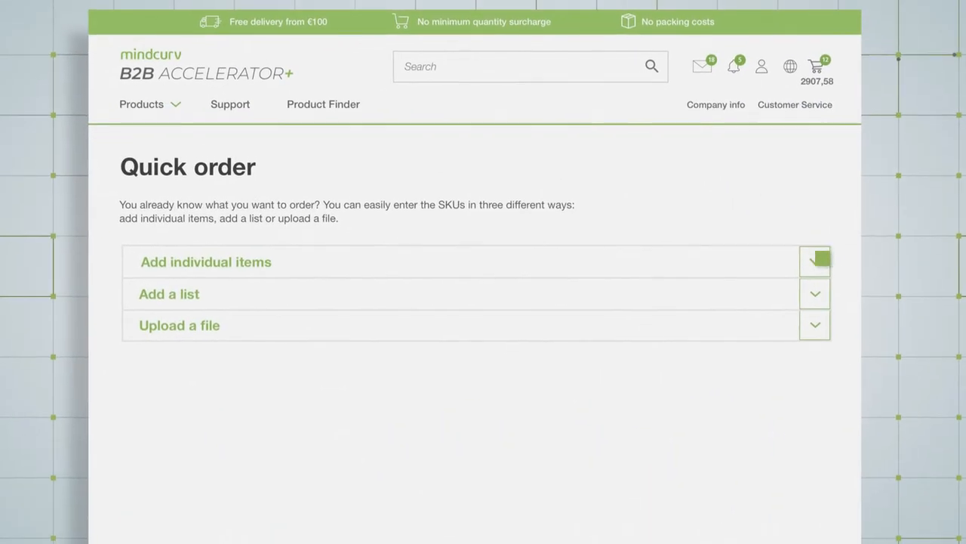
Expand Quick order's individual SKU entry rows and the order-from-file upload option.
left_click(815, 261)
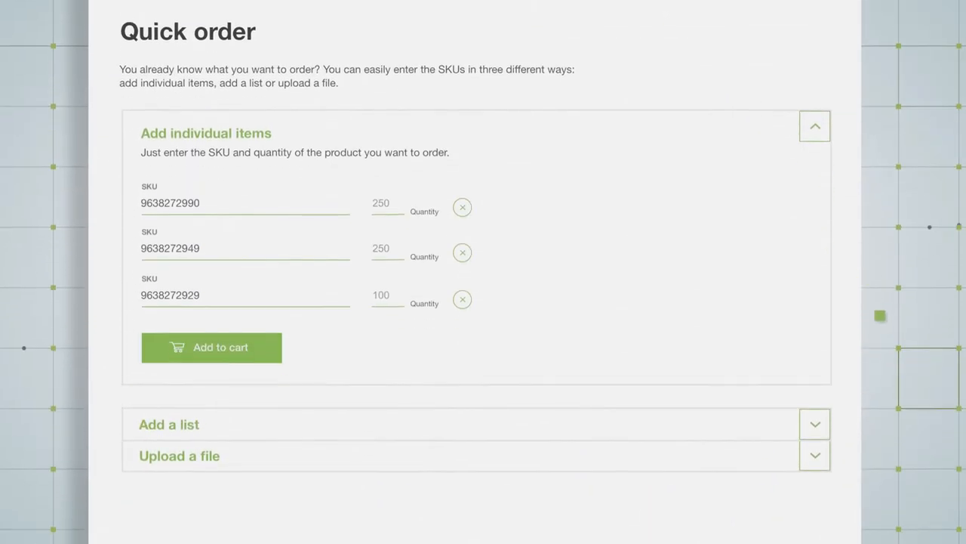
scroll("down", 3)
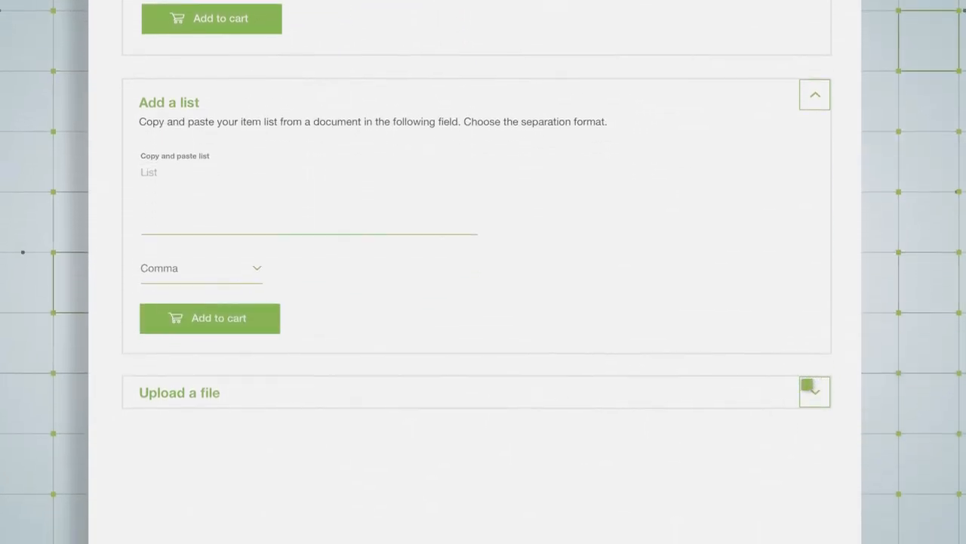
left_click(815, 393)
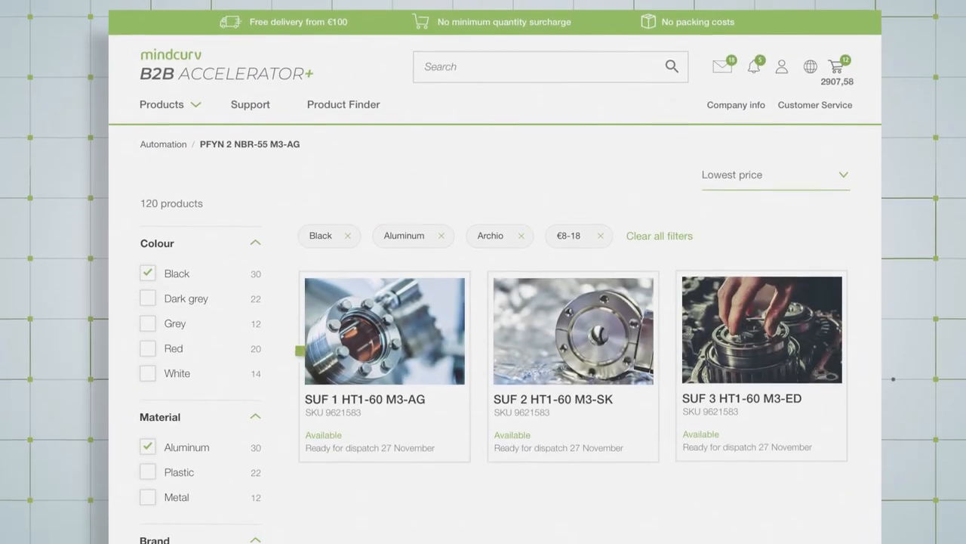
Scroll the catalog of 120 products filtered by Black, Aluminum, Archio and €8–18.
scroll("down", 3)
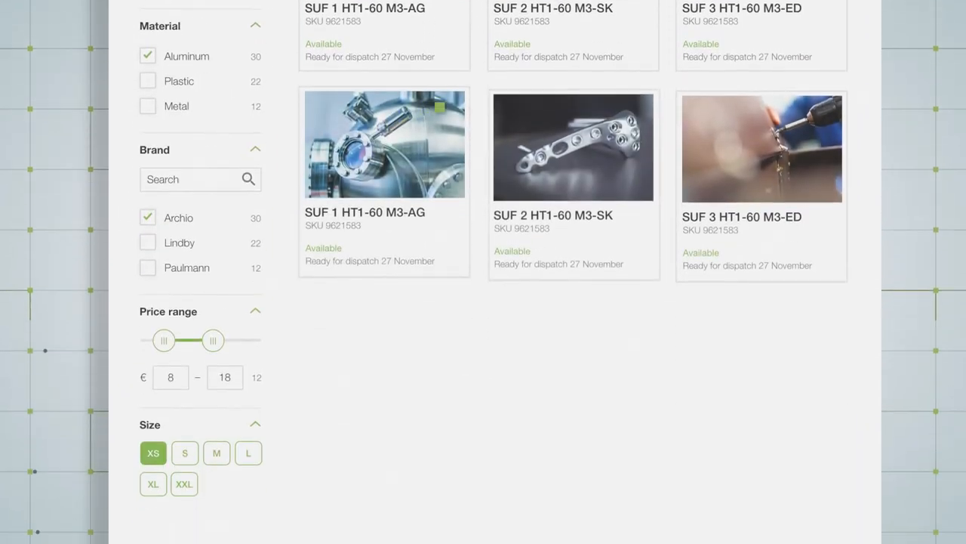
scroll("down", 3)
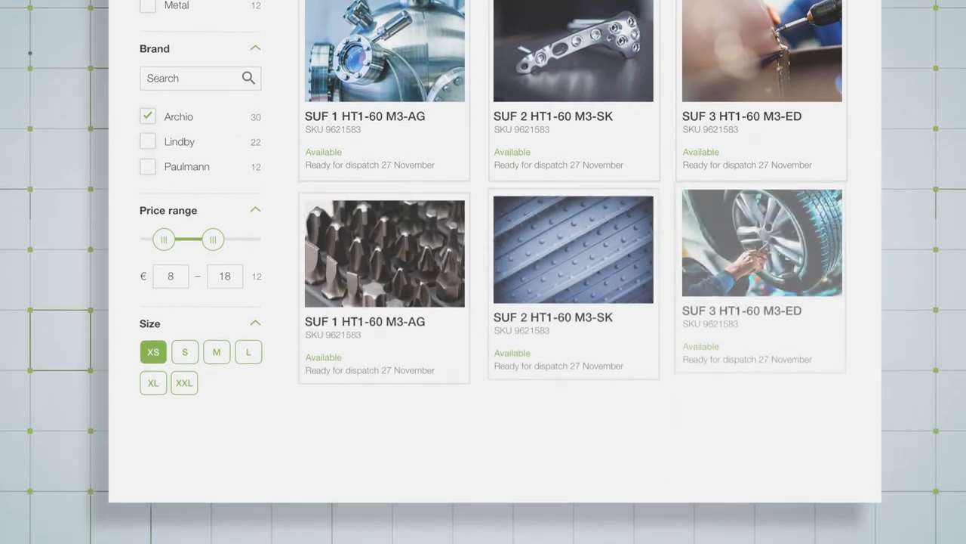